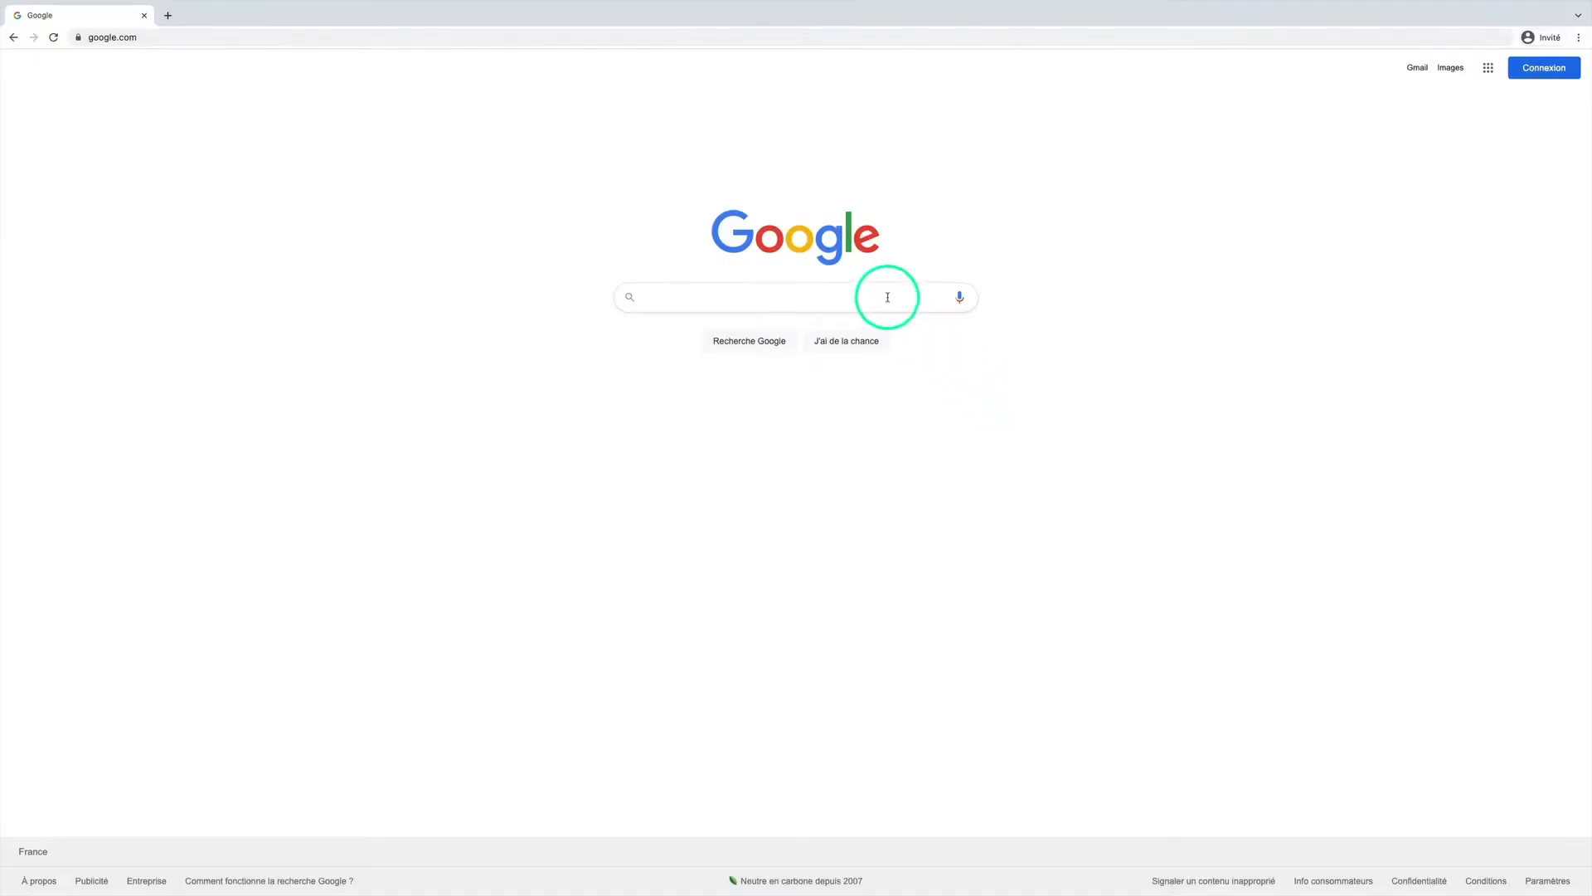
type("www.caldera.com")
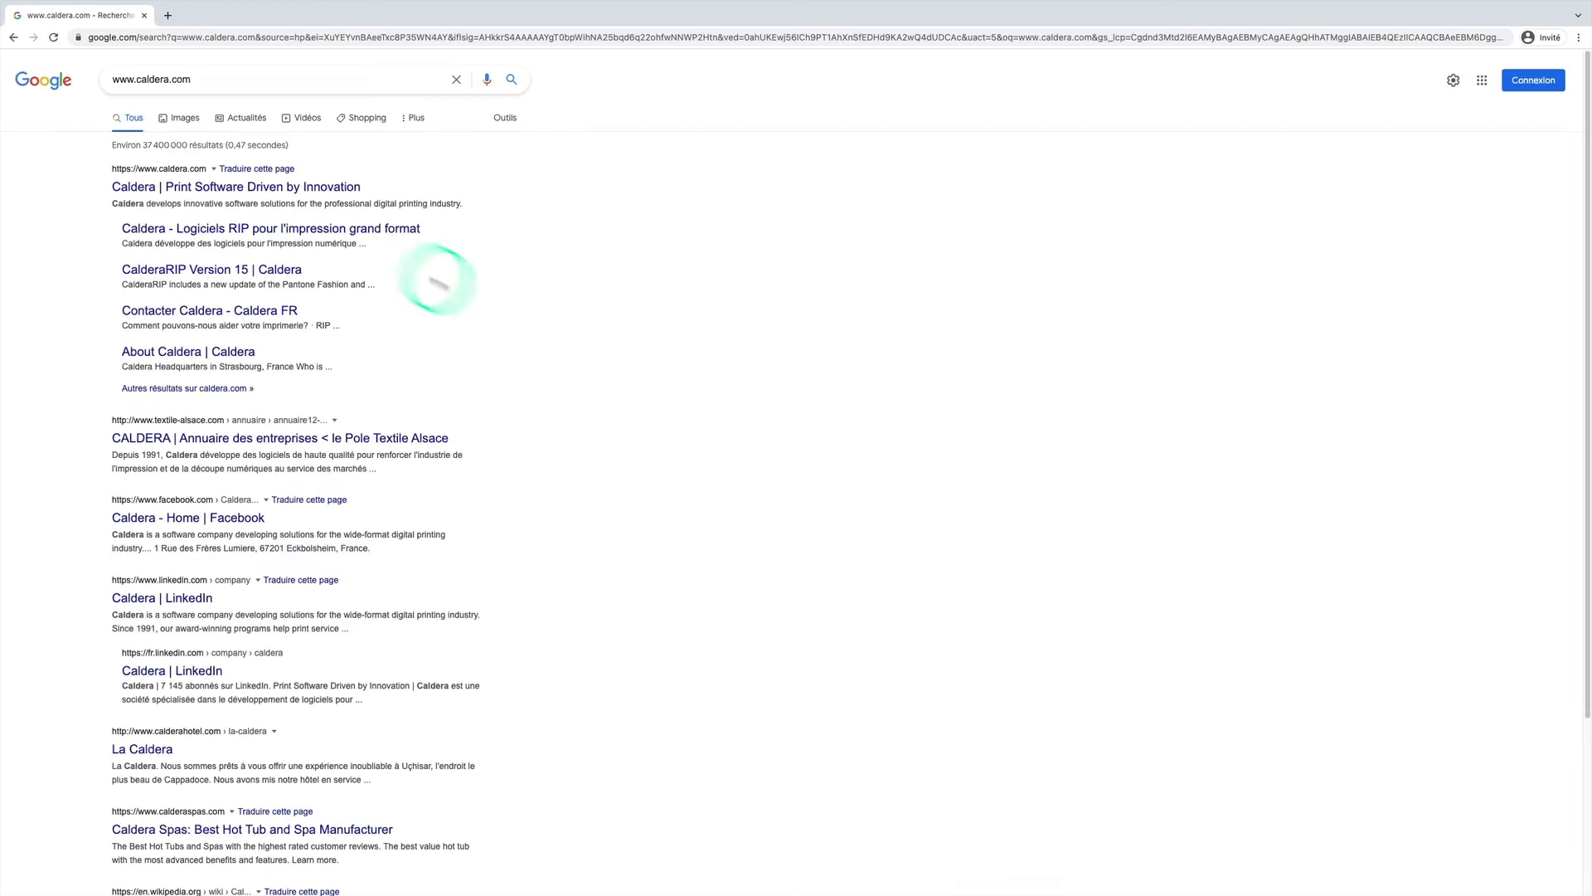
left_click(234, 187)
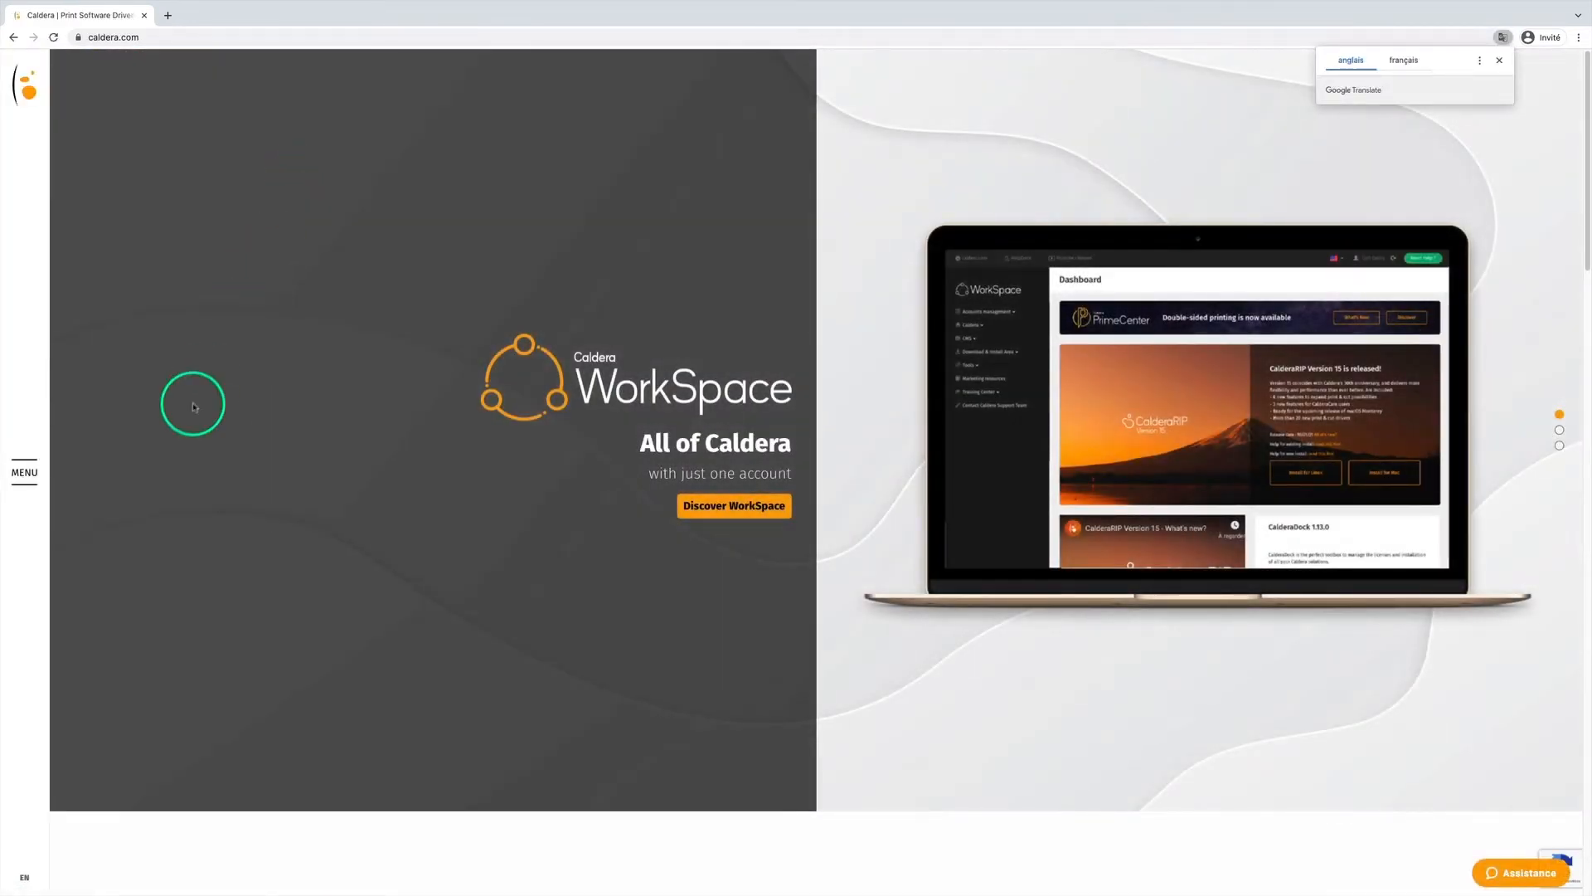
left_click(23, 473)
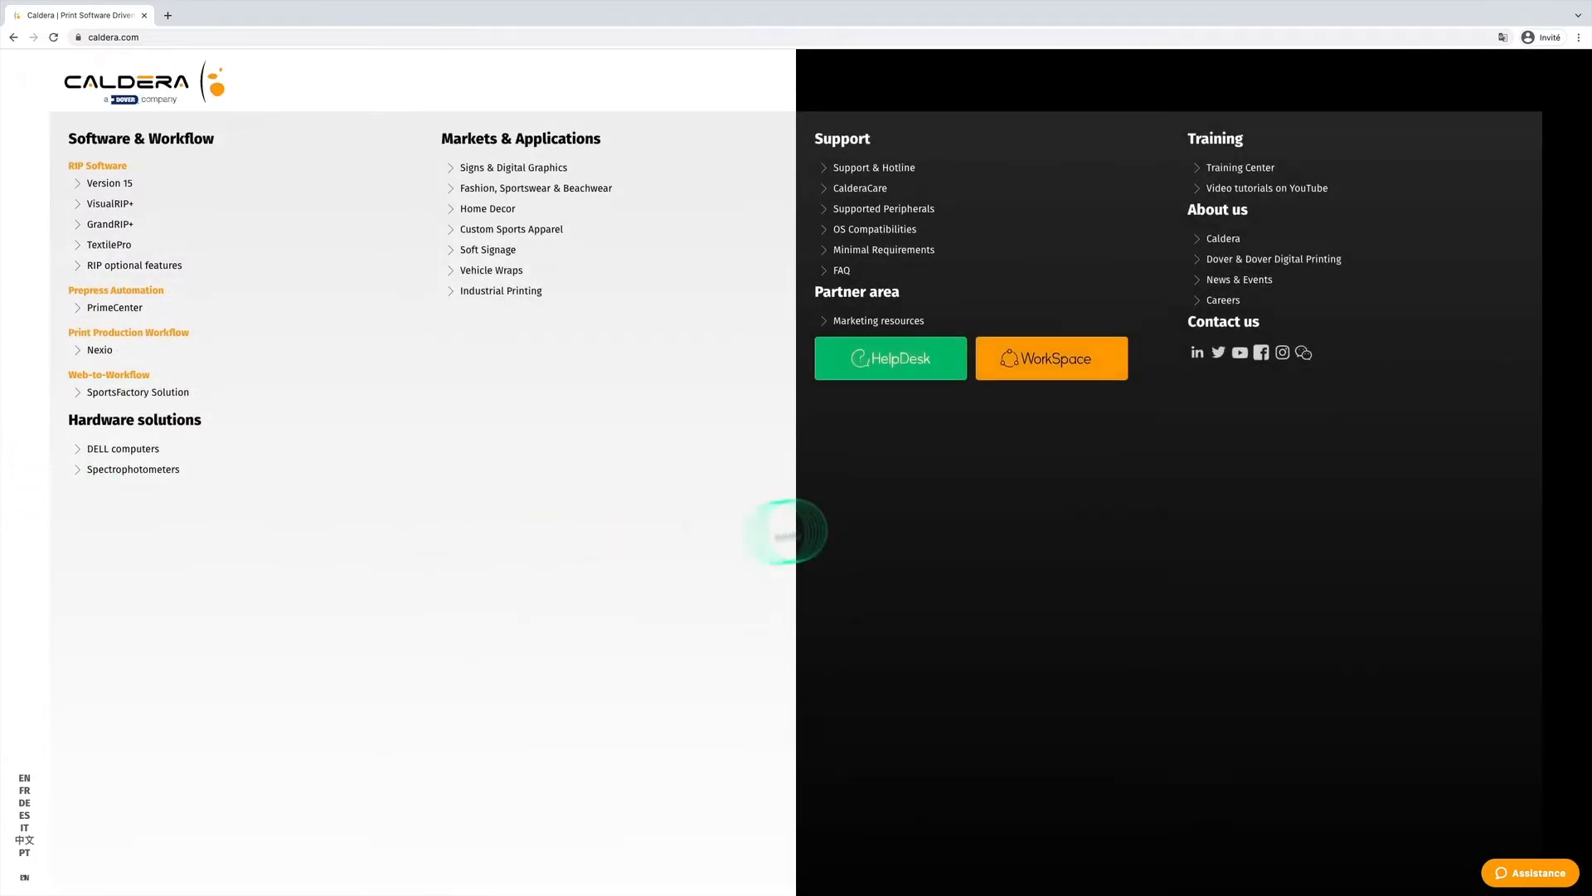
left_click(1052, 358)
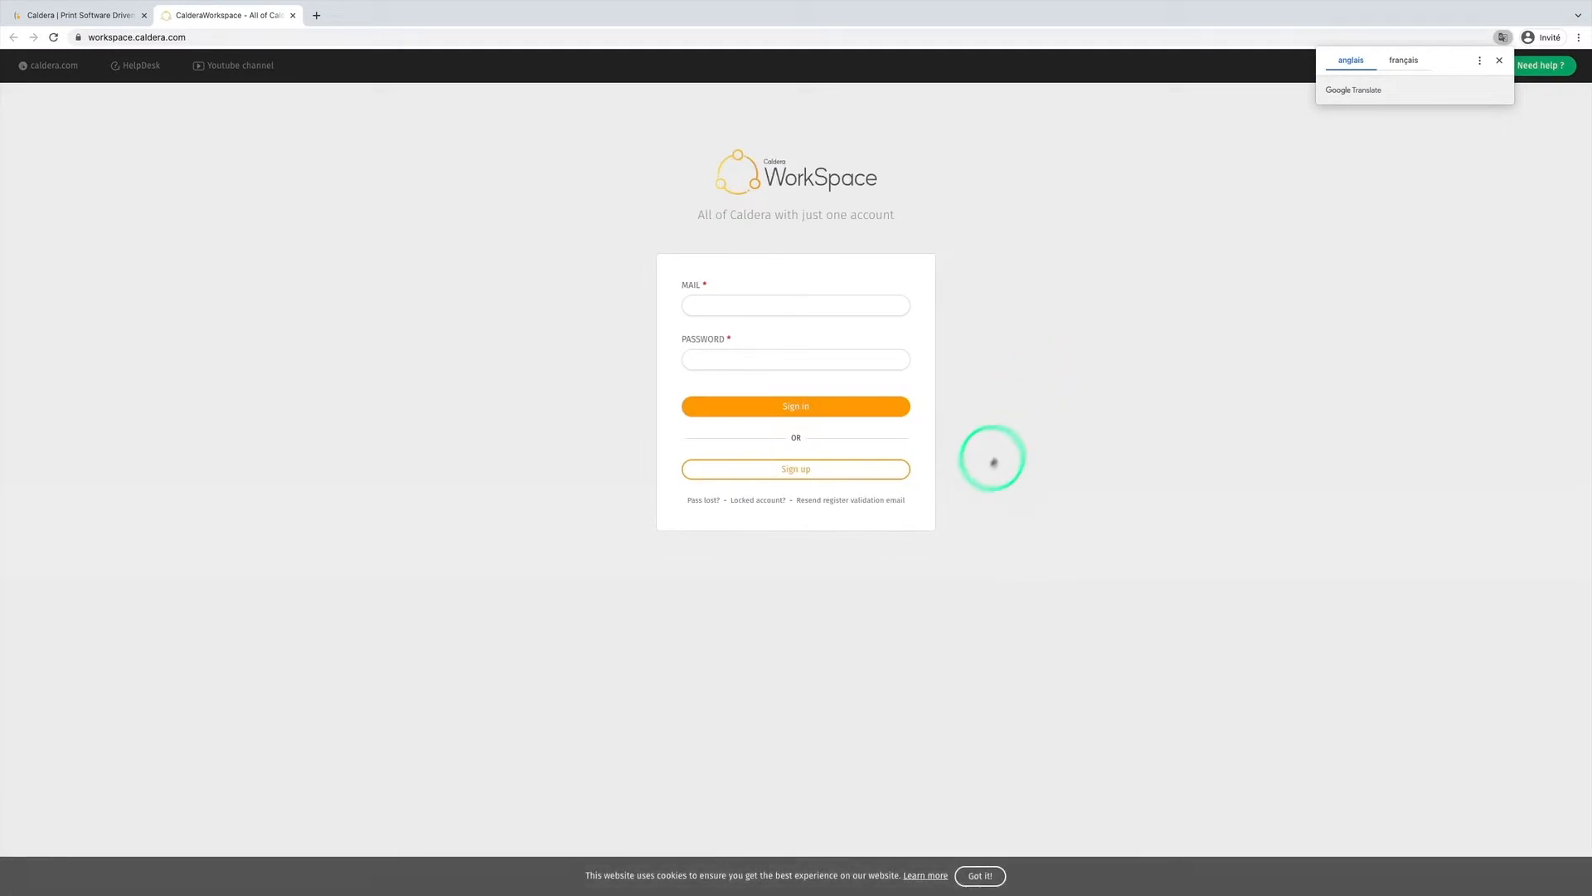
Fill the sign-up form with name, email, password, company, address and phone, accept the EULA and submit
left_click(795, 467)
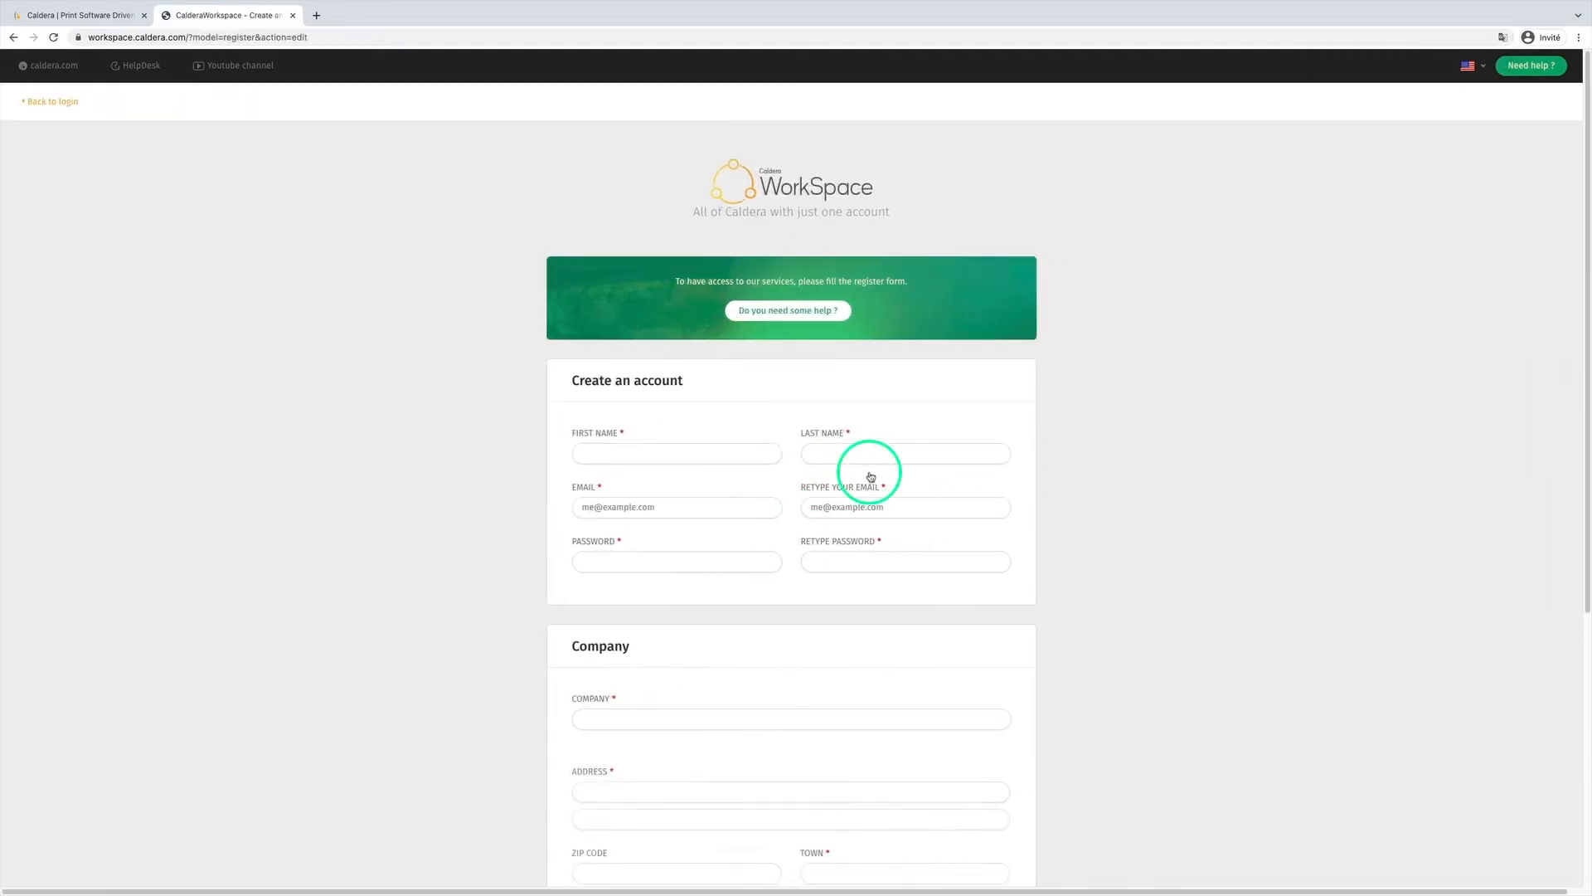
left_click(677, 453)
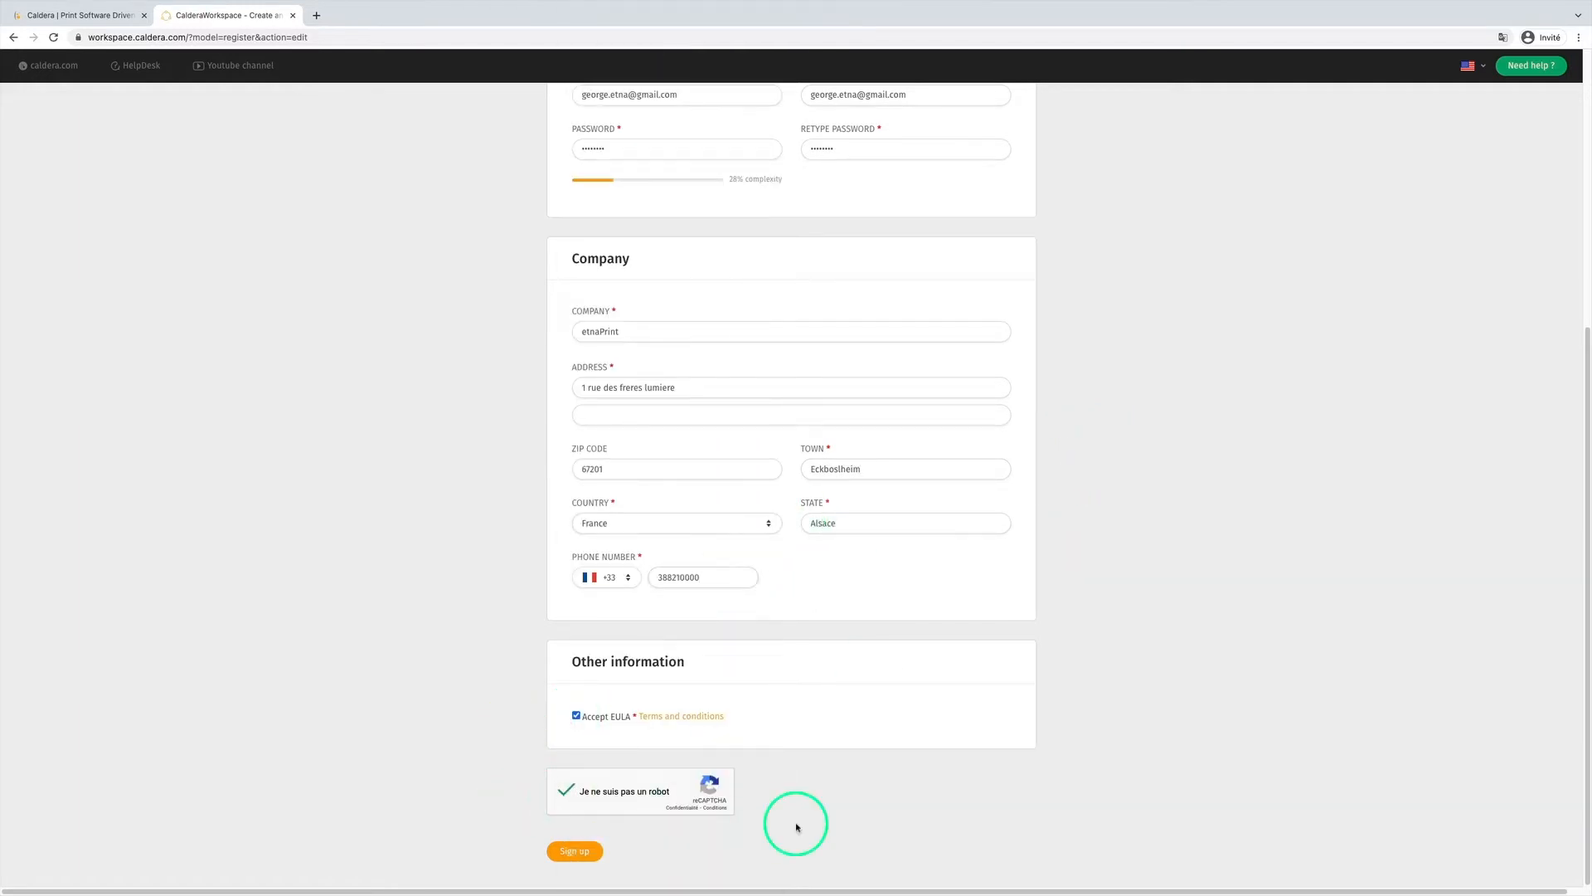
left_click(574, 849)
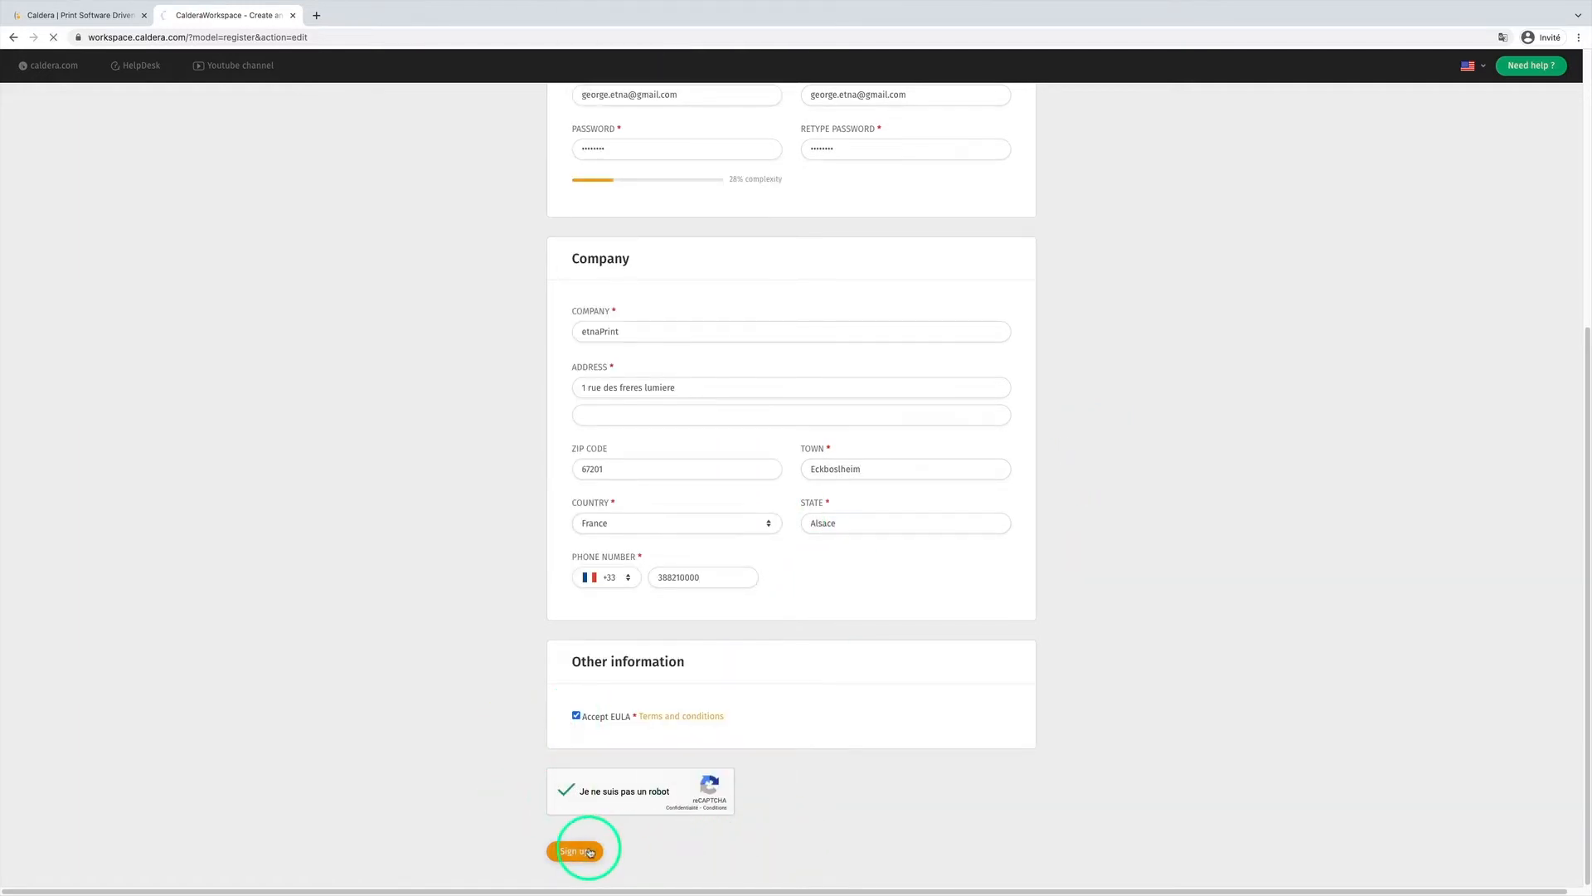
left_click(577, 849)
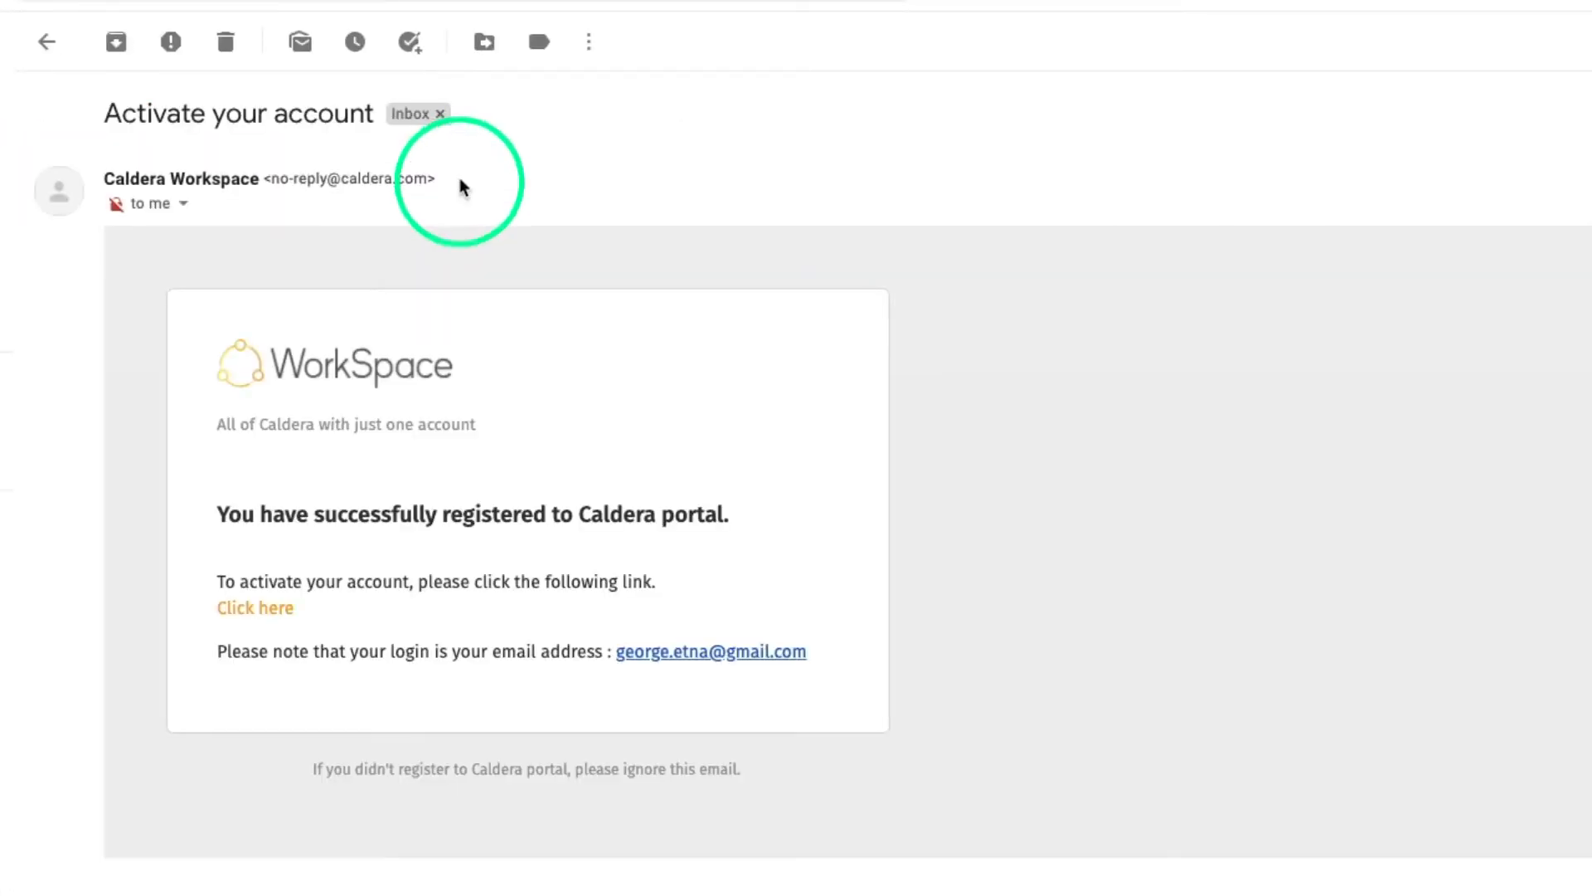
Follow the 'Click here' link in the 'Activate your account' email
left_click(255, 607)
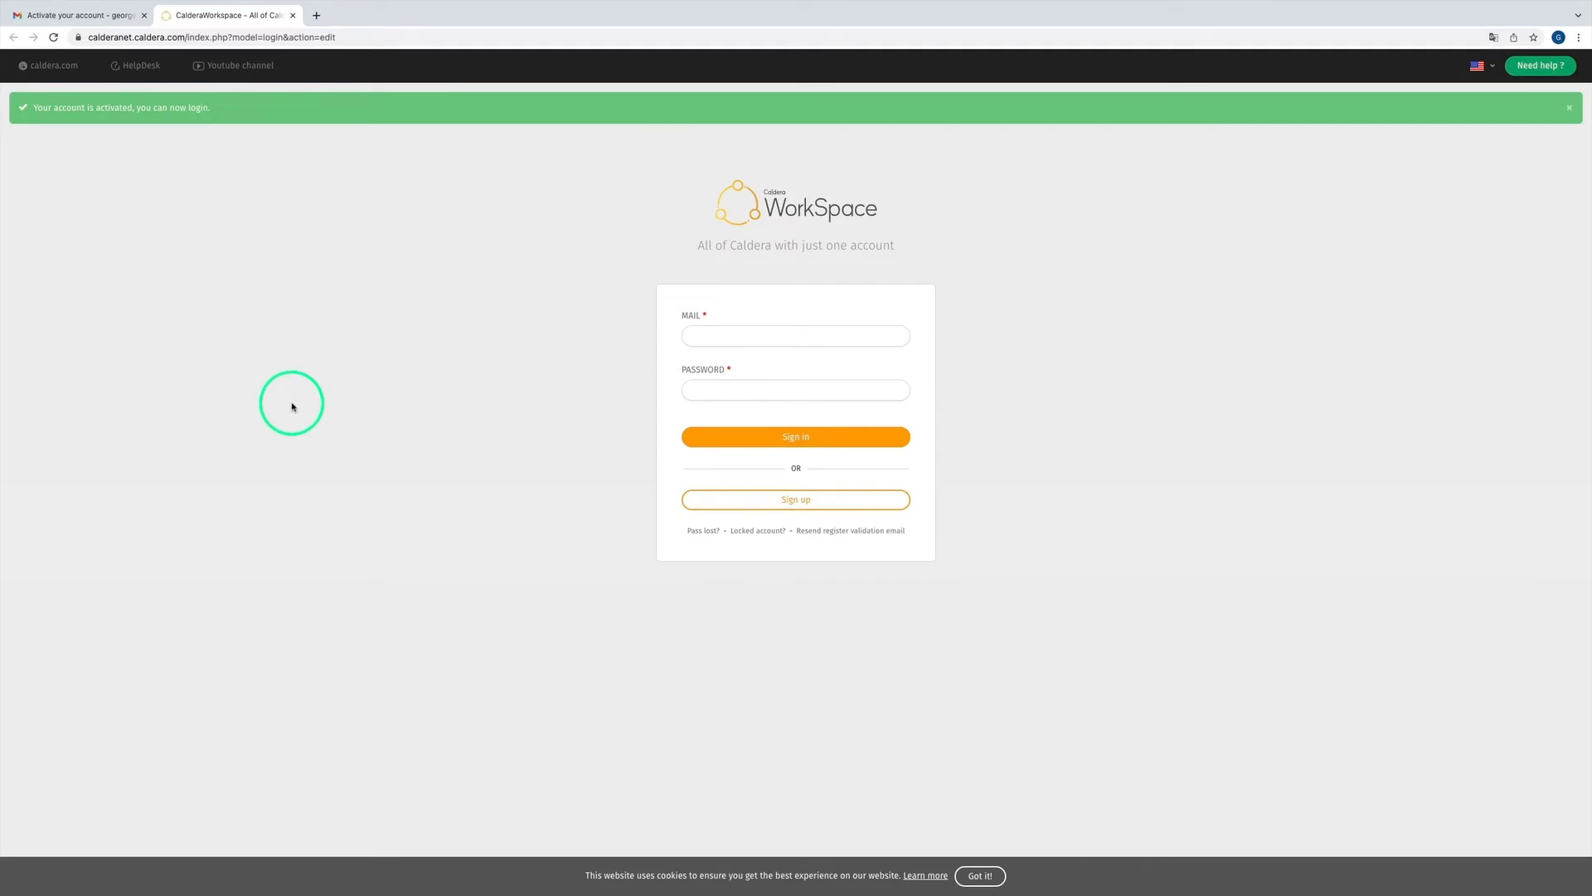
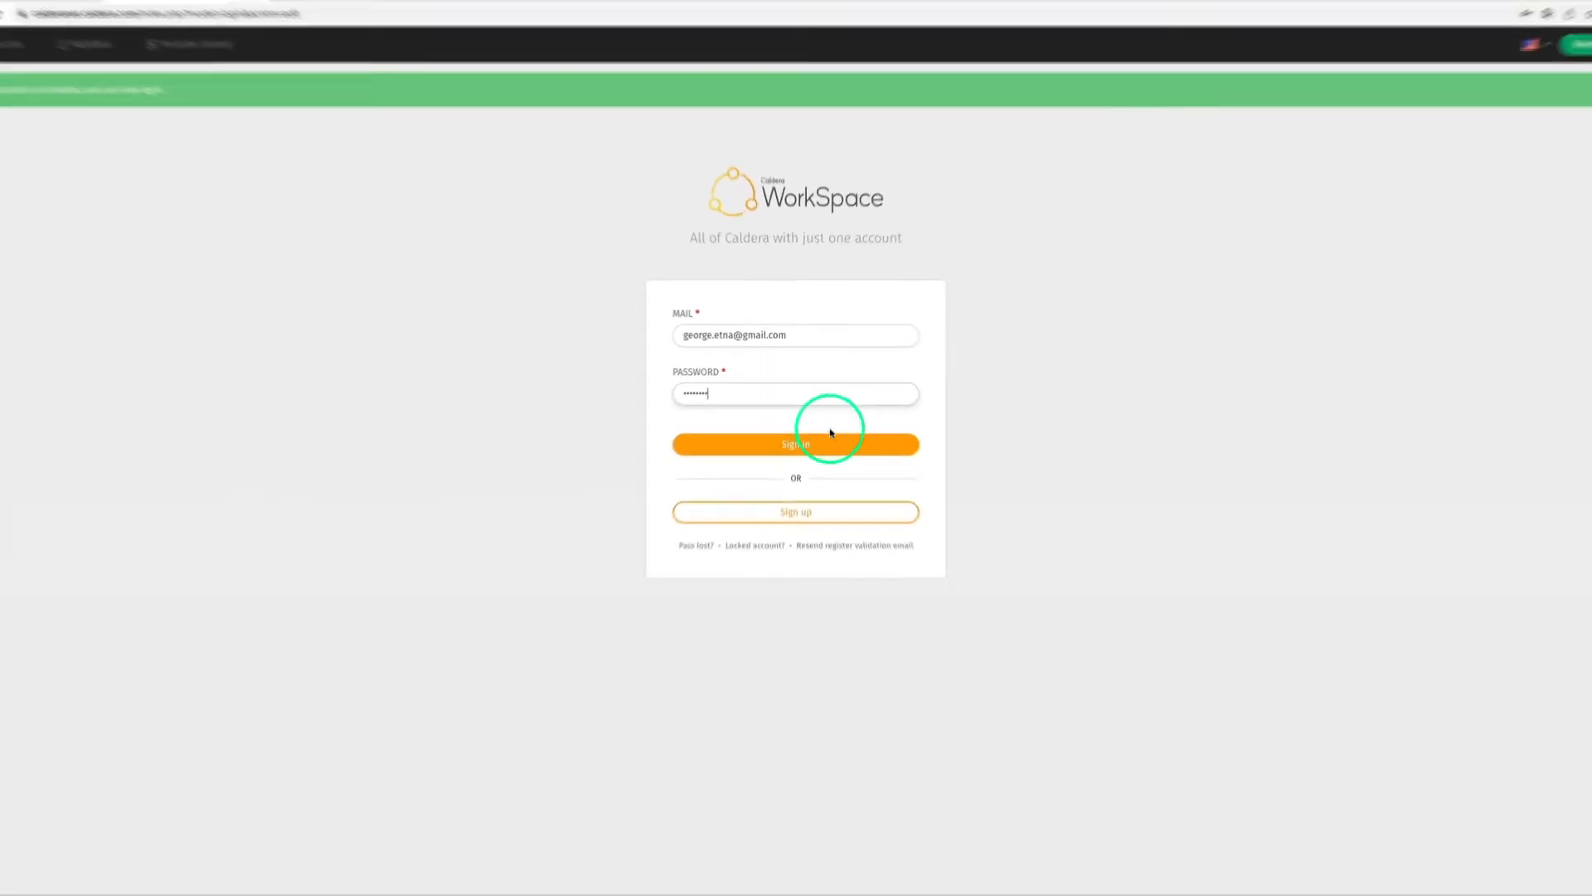
left_click(795, 444)
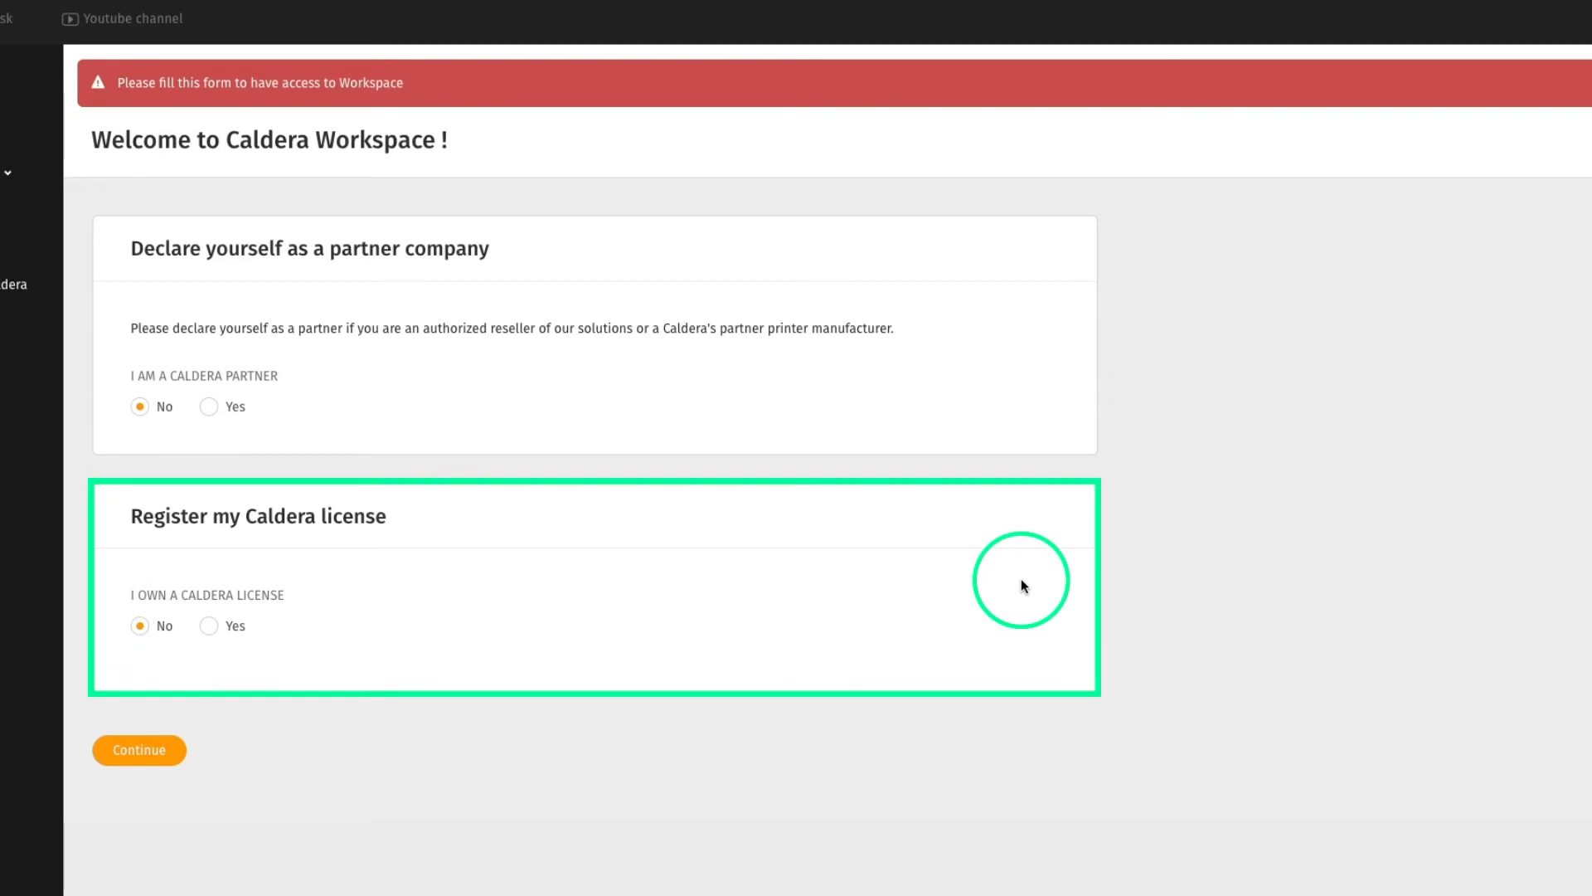
mouse_move(138, 749)
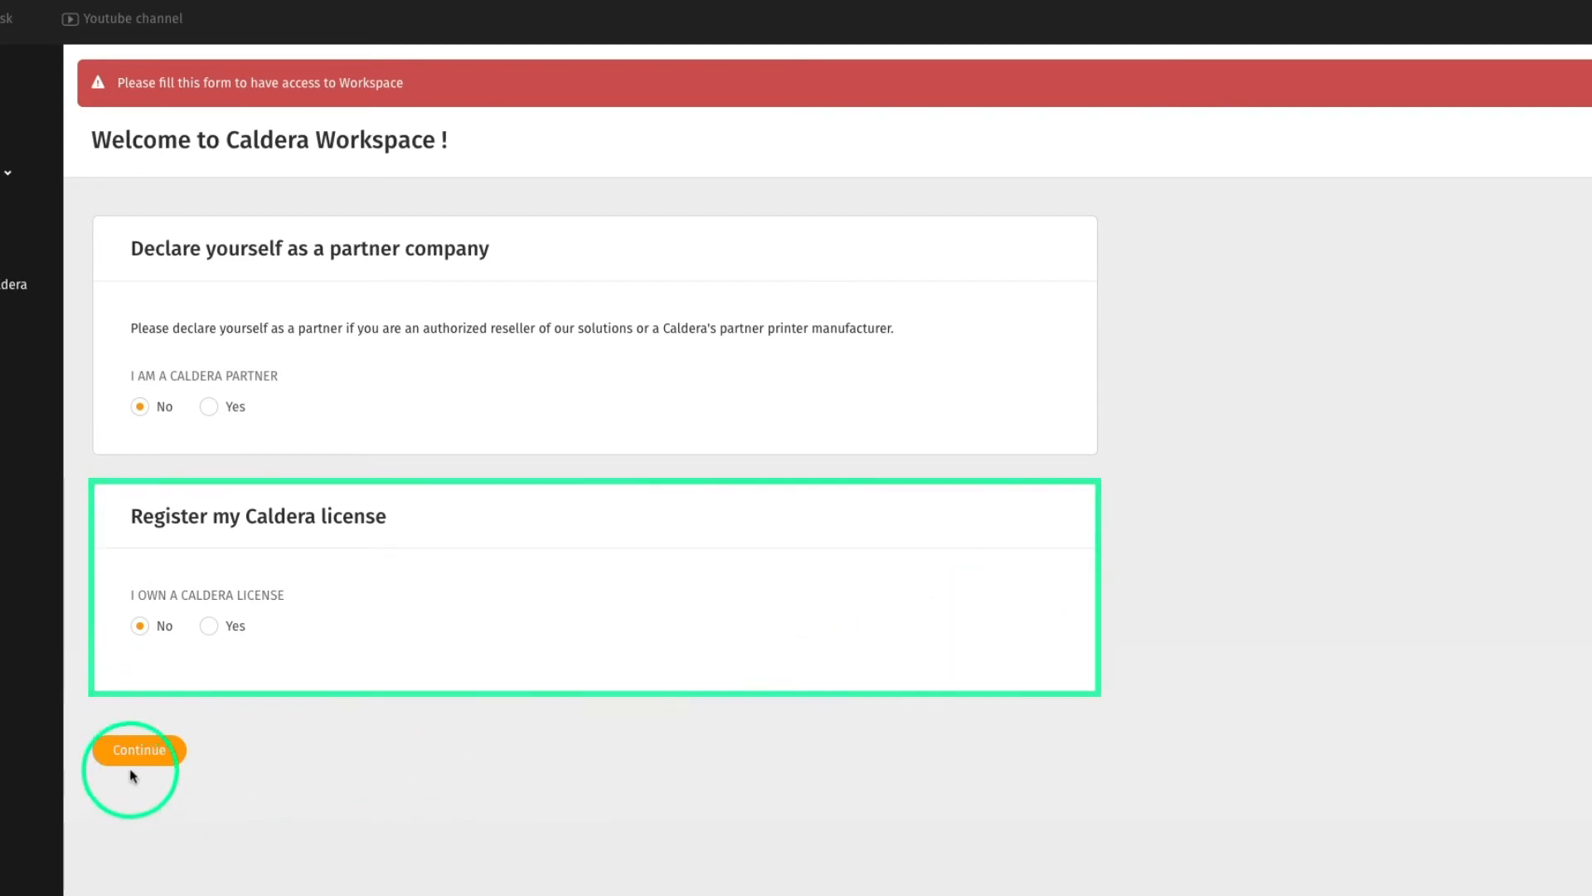
Continue with partner and license both left on No, then view the user name menu options
left_click(140, 750)
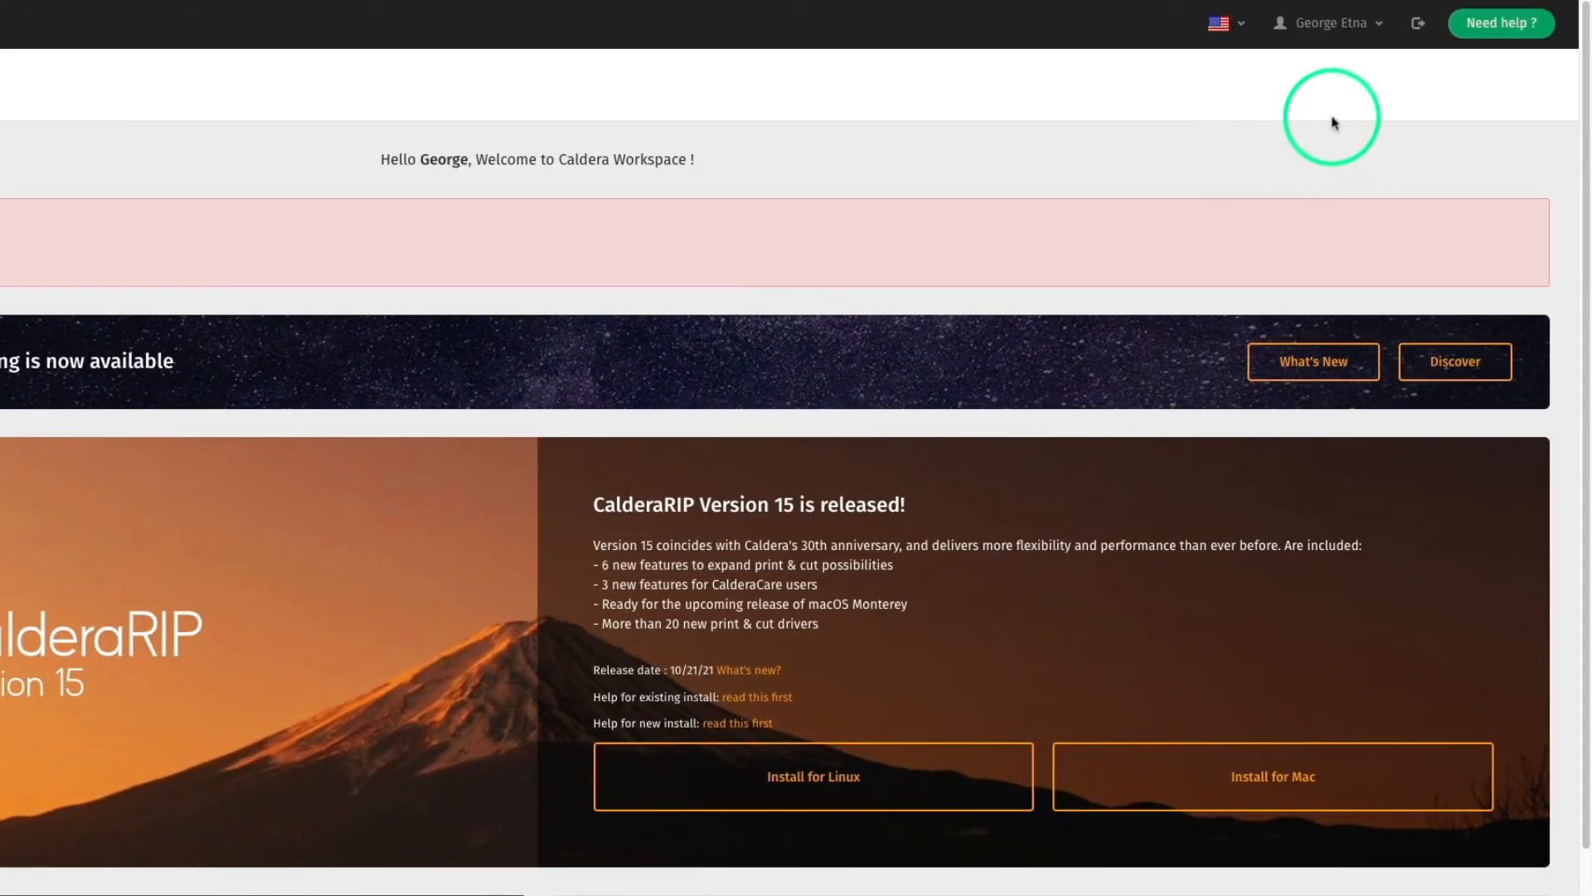
left_click(1332, 22)
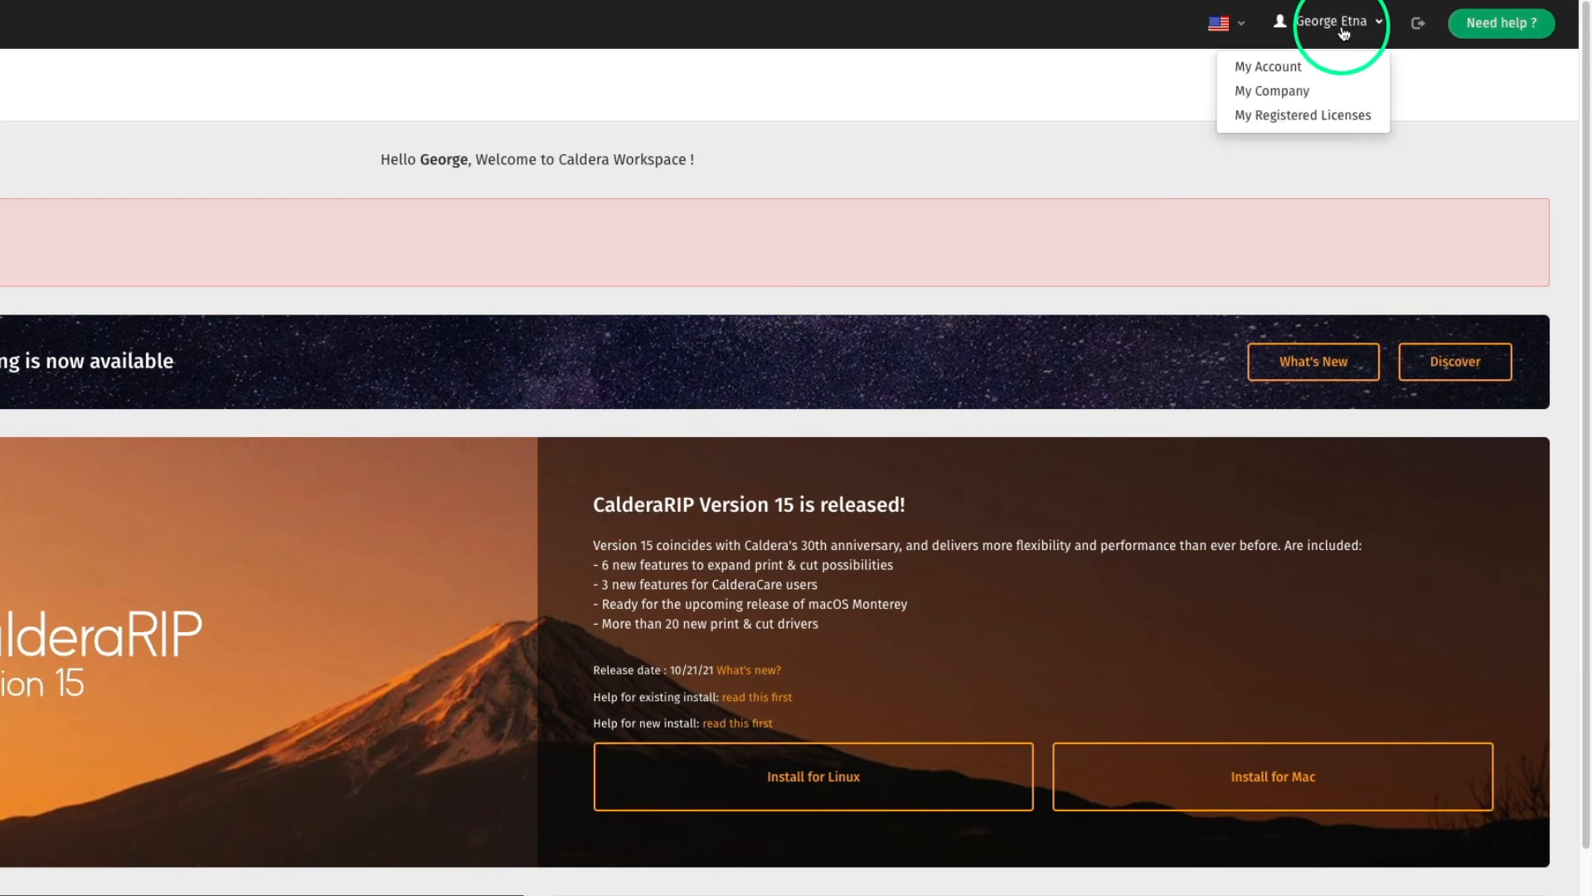